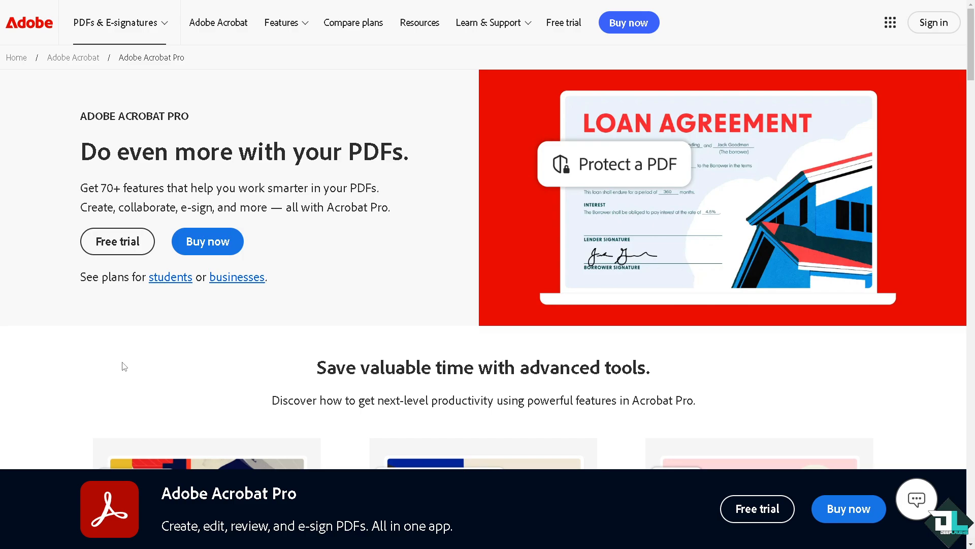
mouse_move(405, 281)
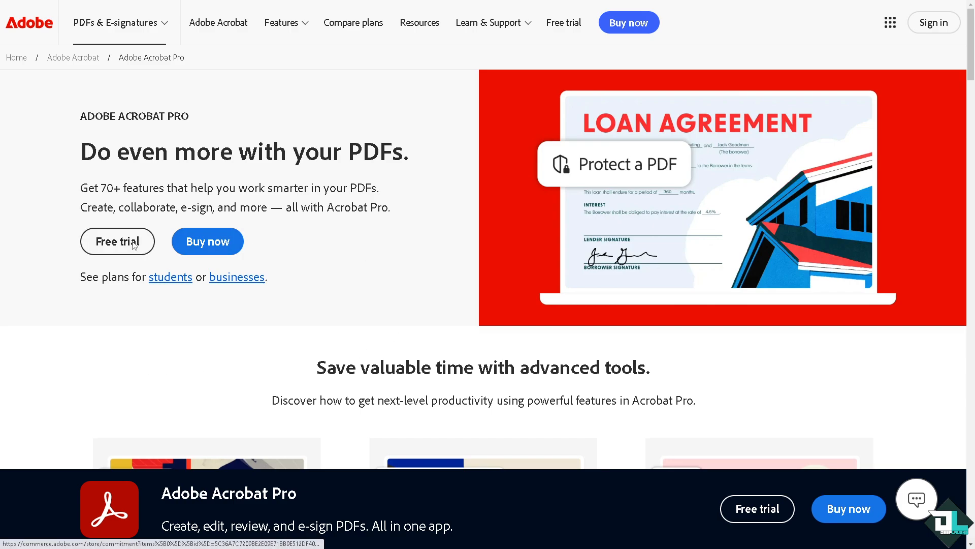
- Start the Acrobat Pro free trial and continue with the yearly, billed-monthly plan
left_click(117, 242)
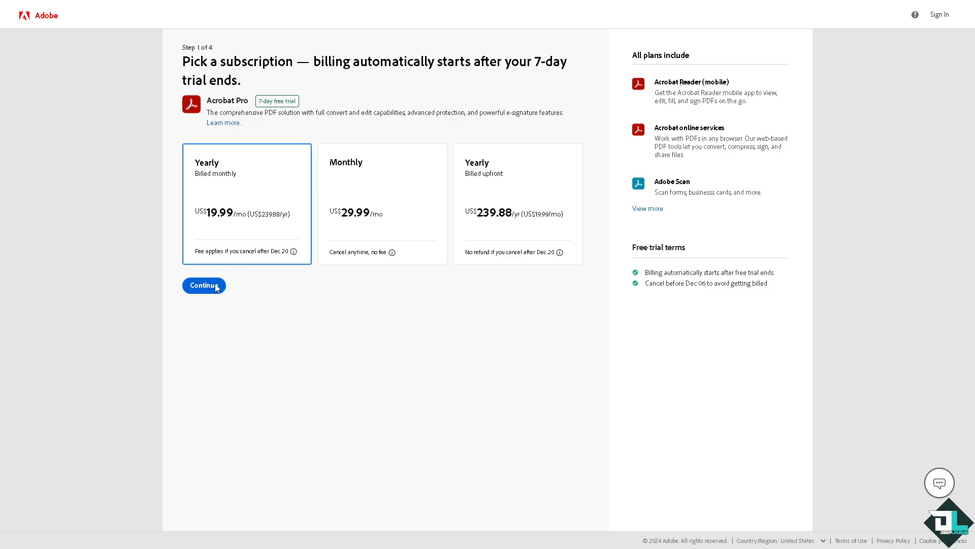
left_click(203, 285)
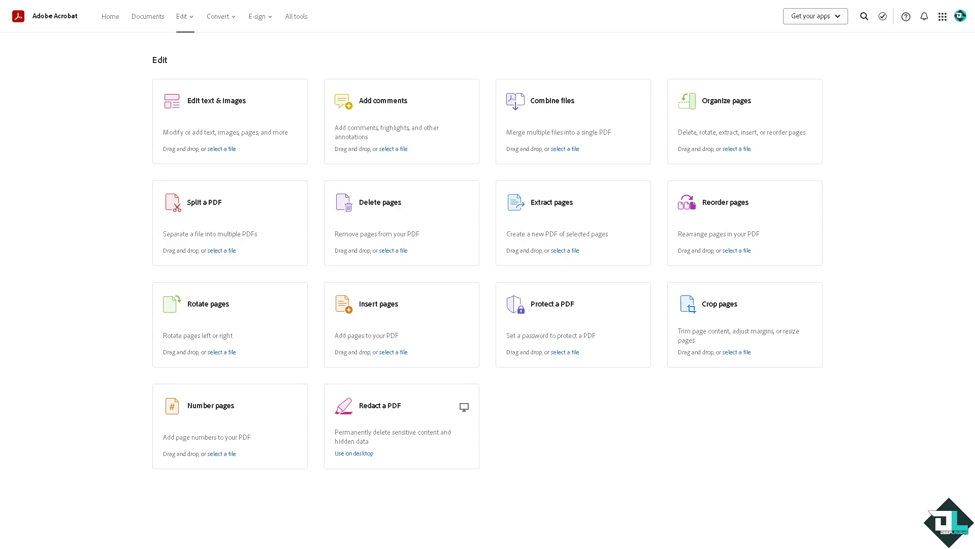
mouse_move(35, 269)
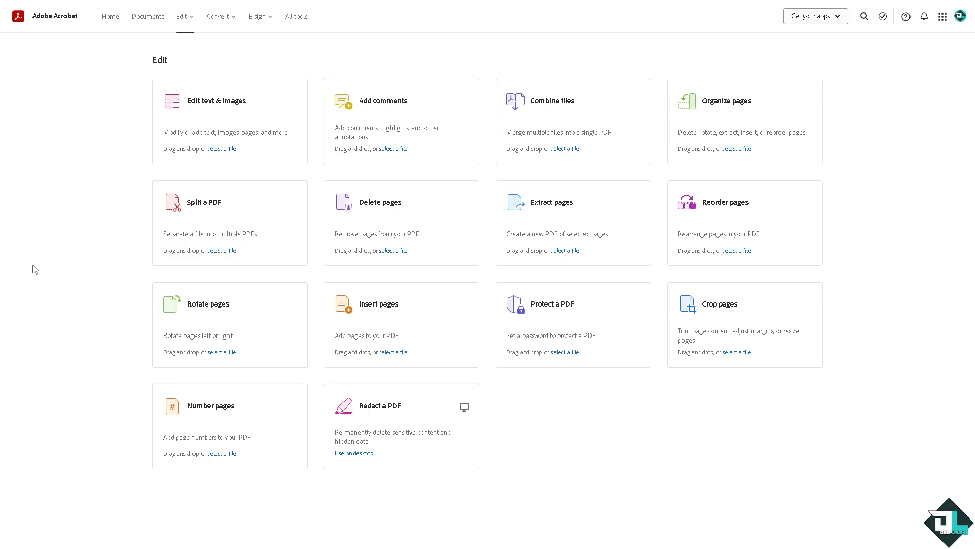
mouse_move(294, 163)
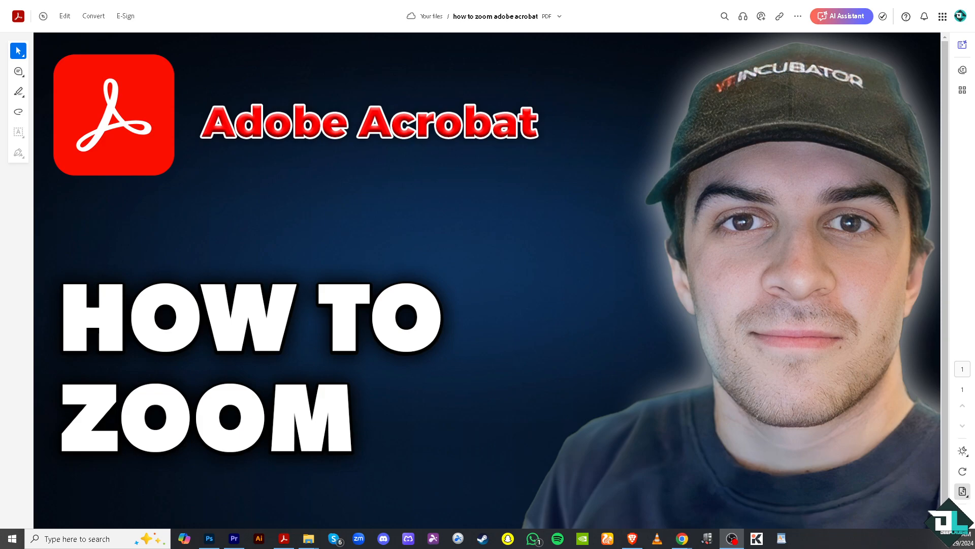
- Switch to the Zoom tool to magnify the red Acrobat logo and title
left_click(842, 16)
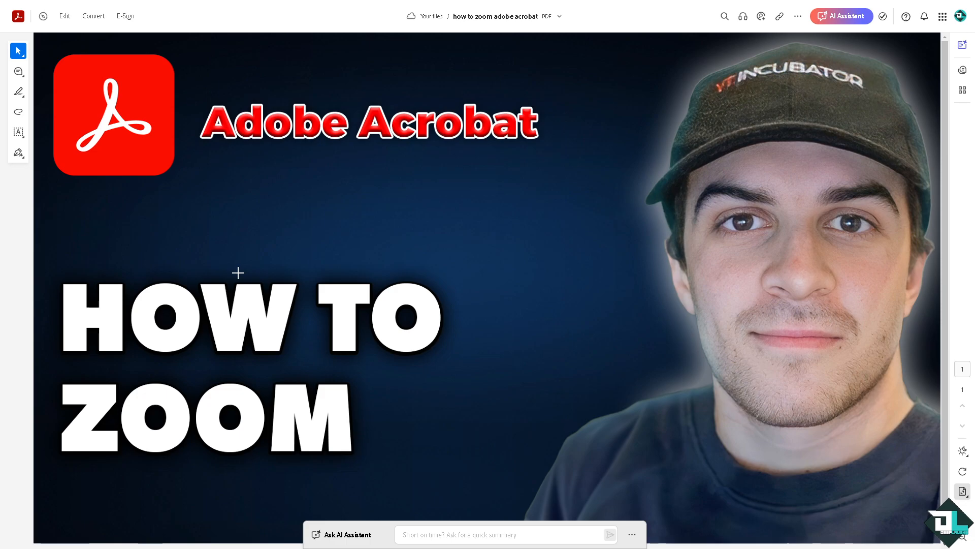
mouse_move(599, 244)
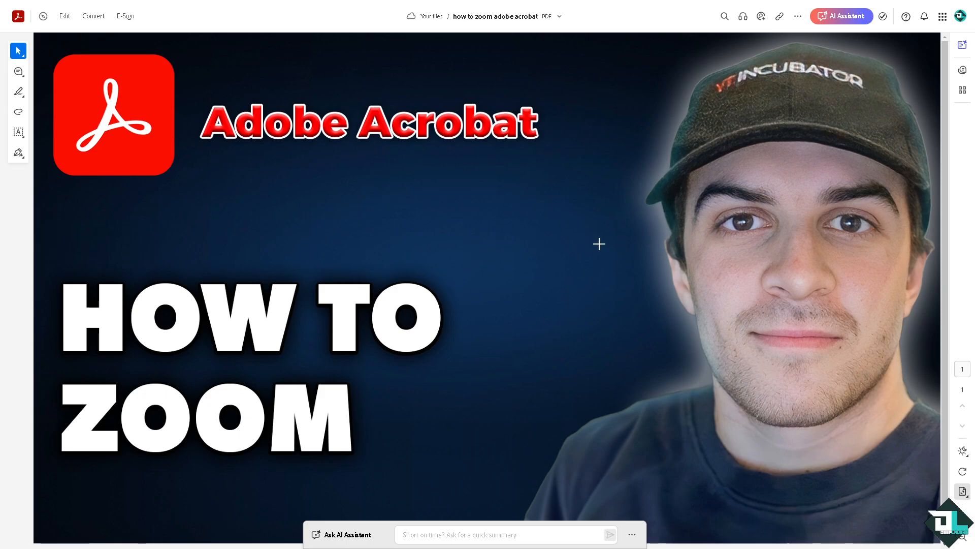
mouse_move(696, 286)
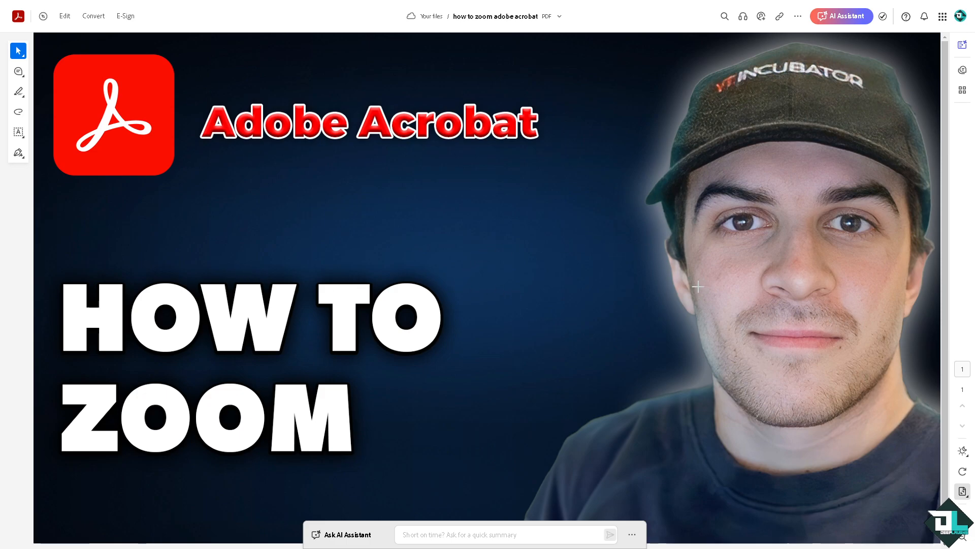
mouse_move(693, 281)
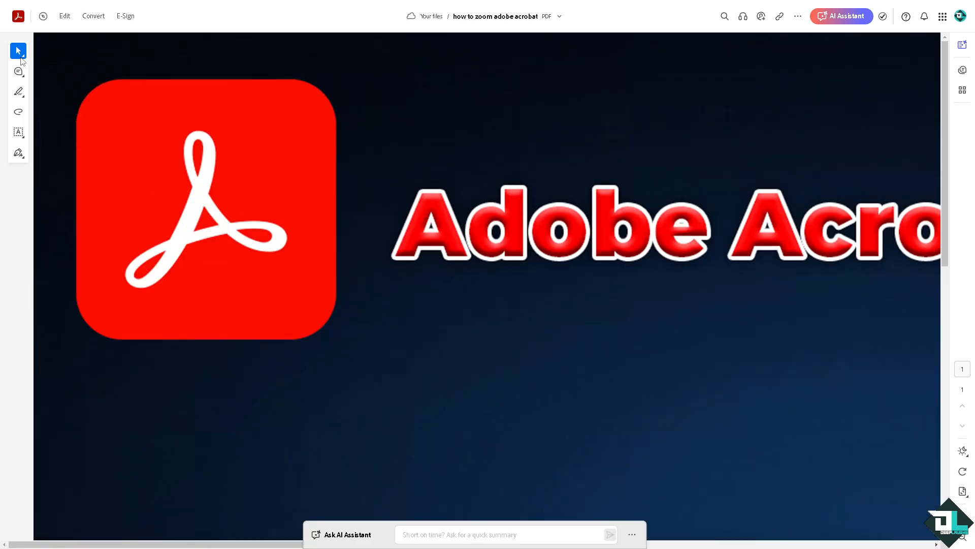
- Switch from Select to the Pan tool and move toward the HOW TO ZOOM headline
left_click(18, 51)
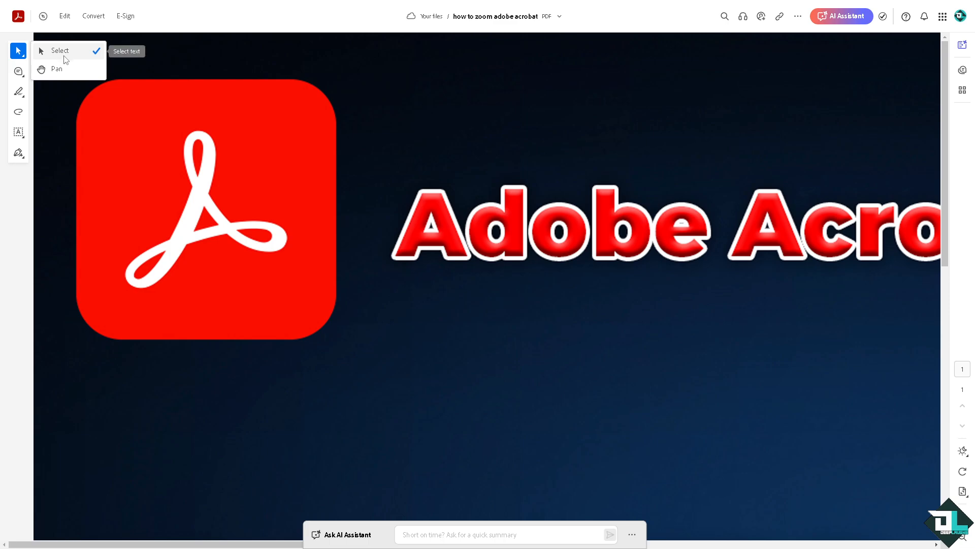
left_click(56, 69)
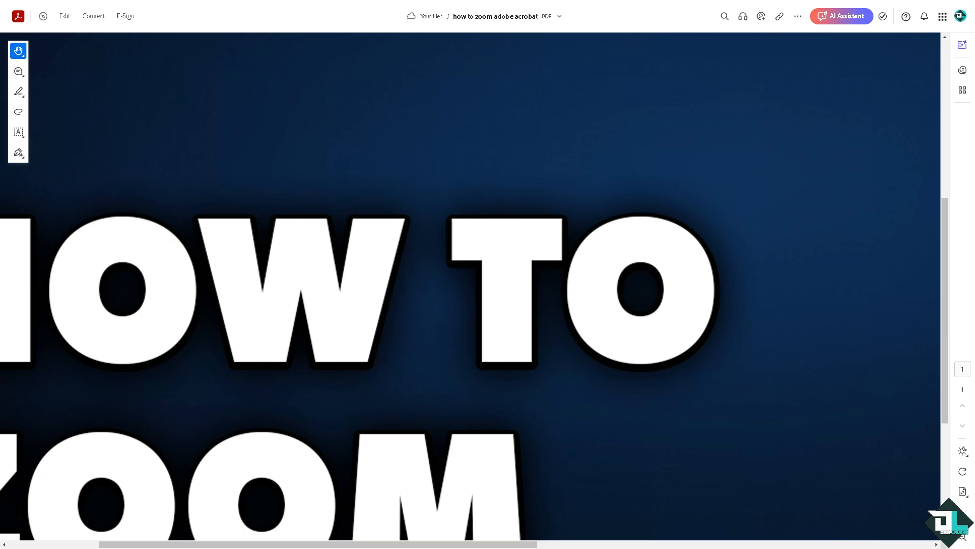
left_click(842, 16)
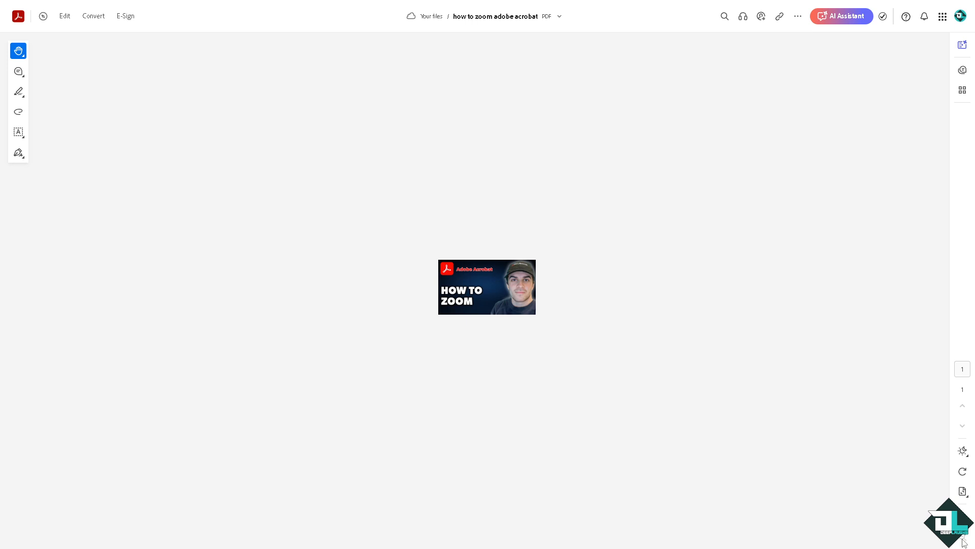
mouse_move(964, 532)
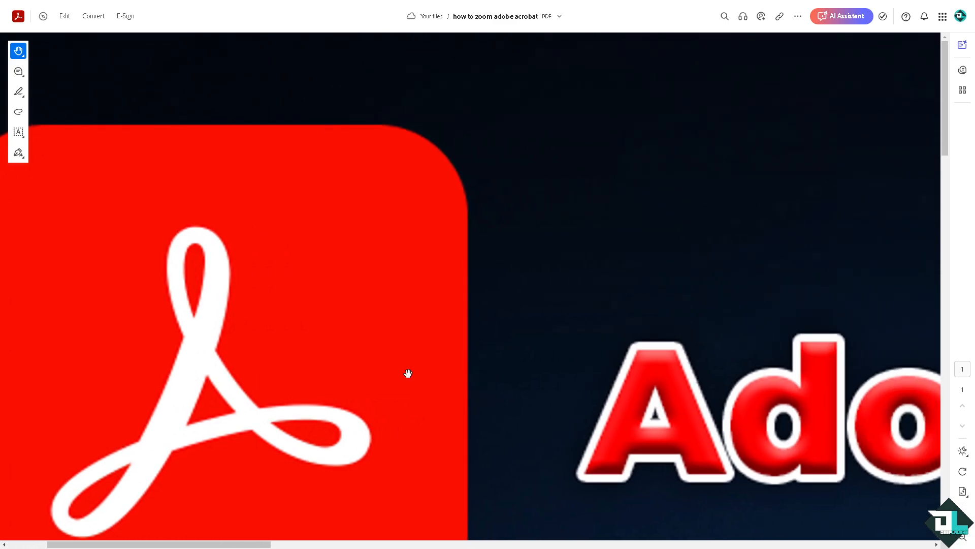
mouse_move(407, 373)
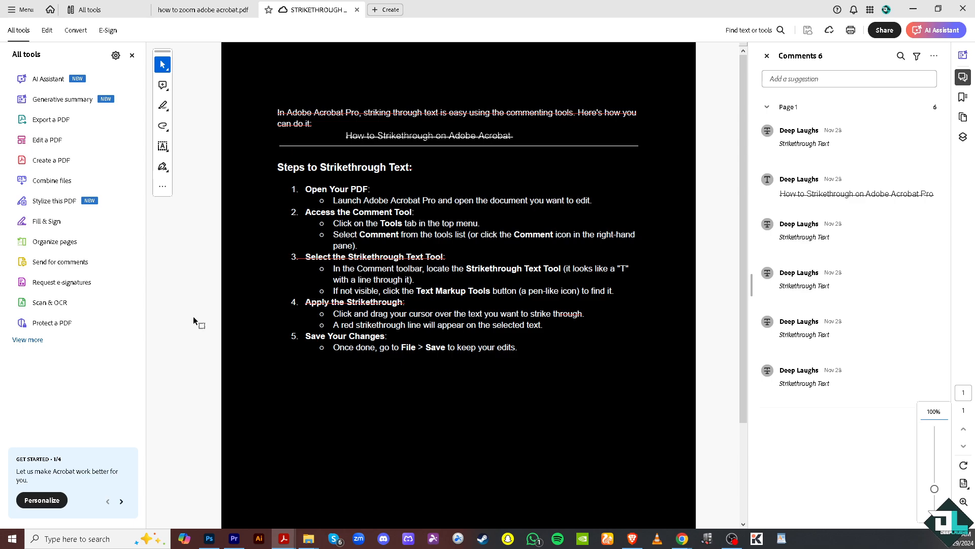
mouse_move(295, 293)
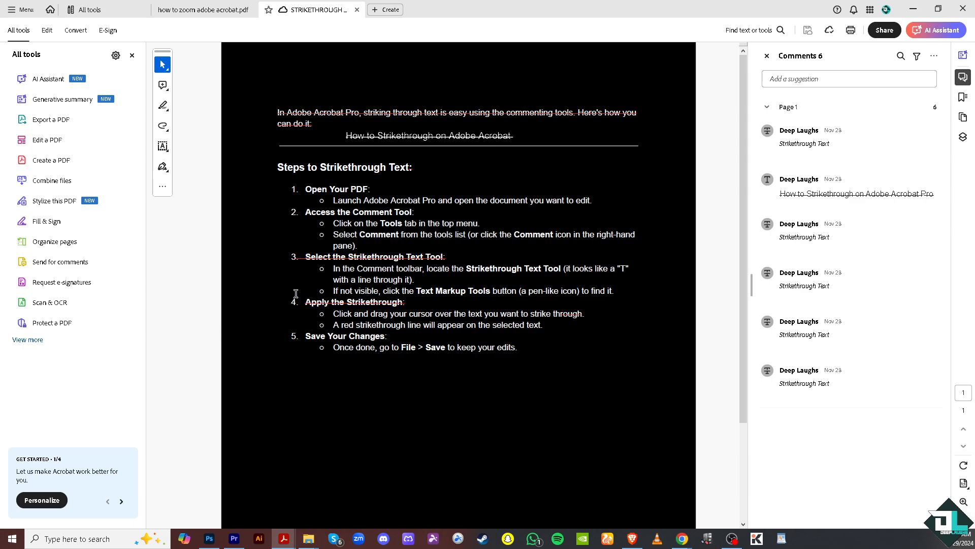
mouse_move(299, 299)
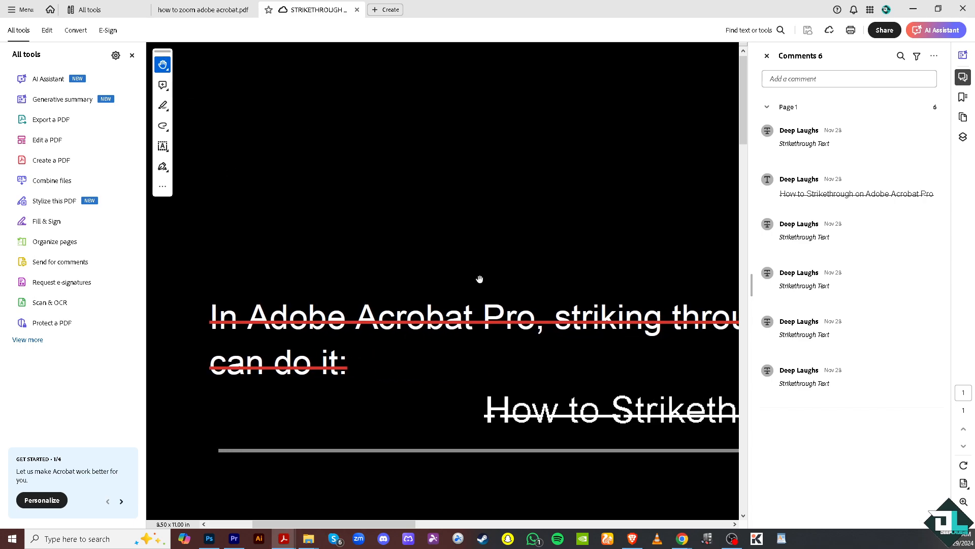
- Scroll through the strikethrough guide's steps at 300% magnification
scroll("down", 3)
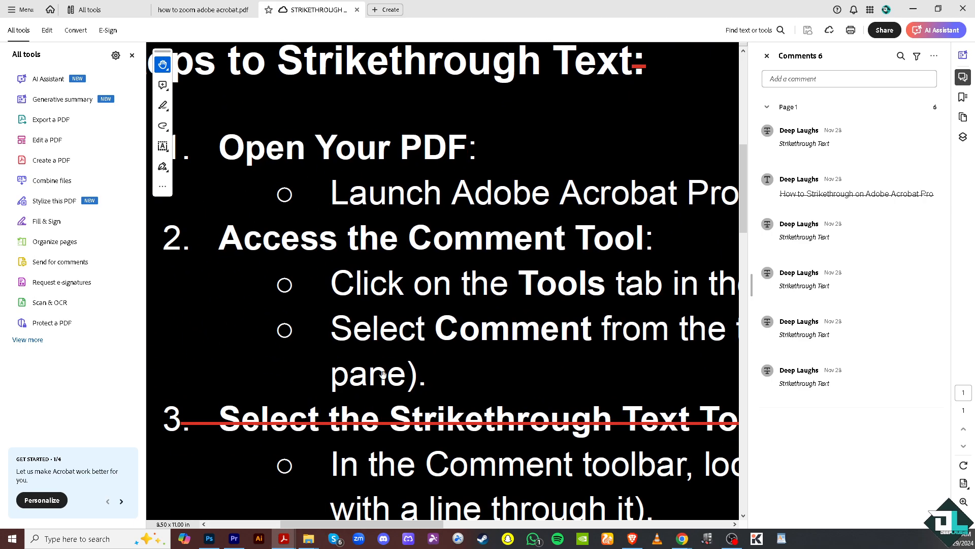
scroll("down", 3)
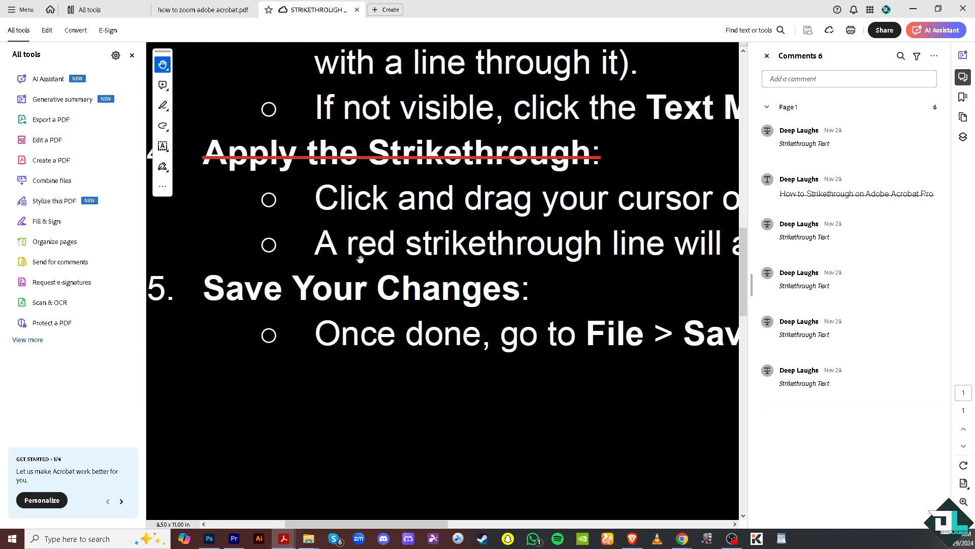
scroll("down", 3)
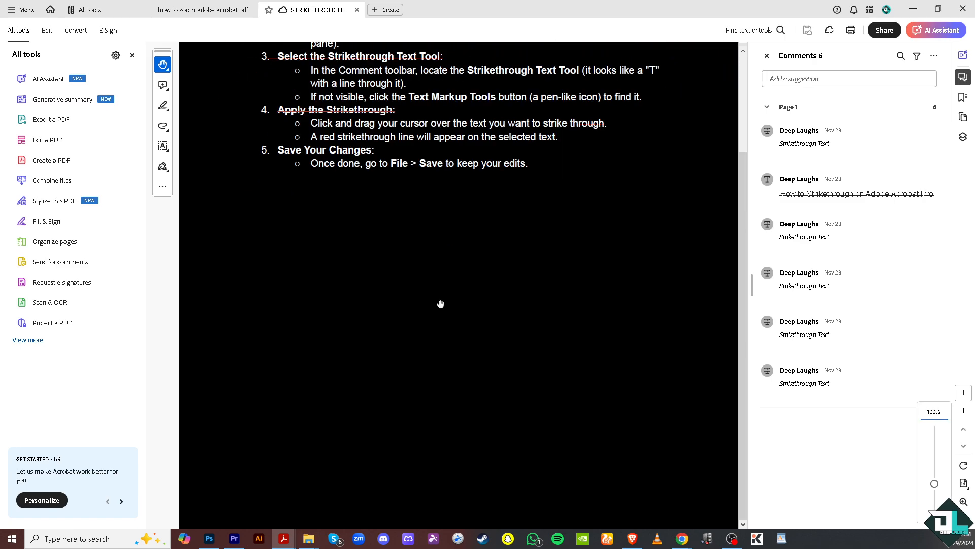
scroll("up", 3)
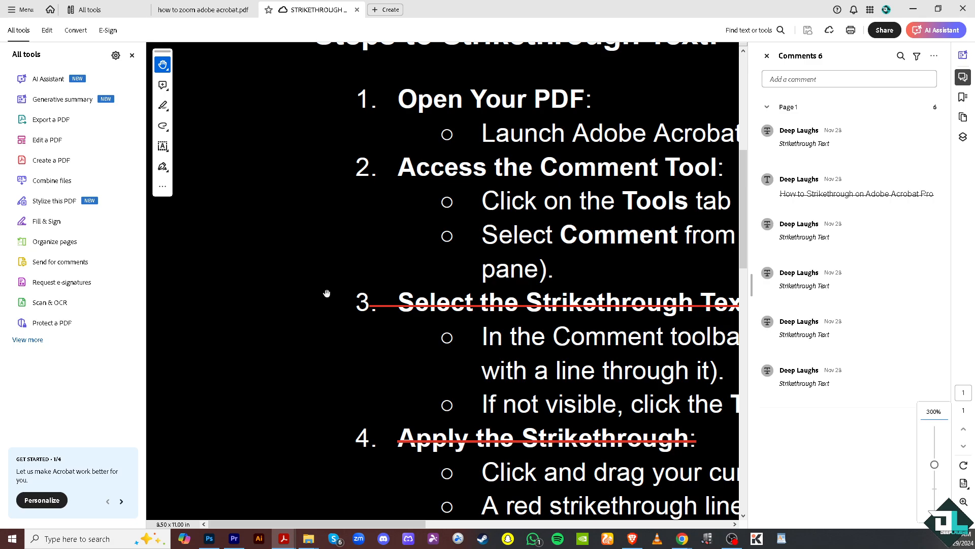
mouse_move(412, 286)
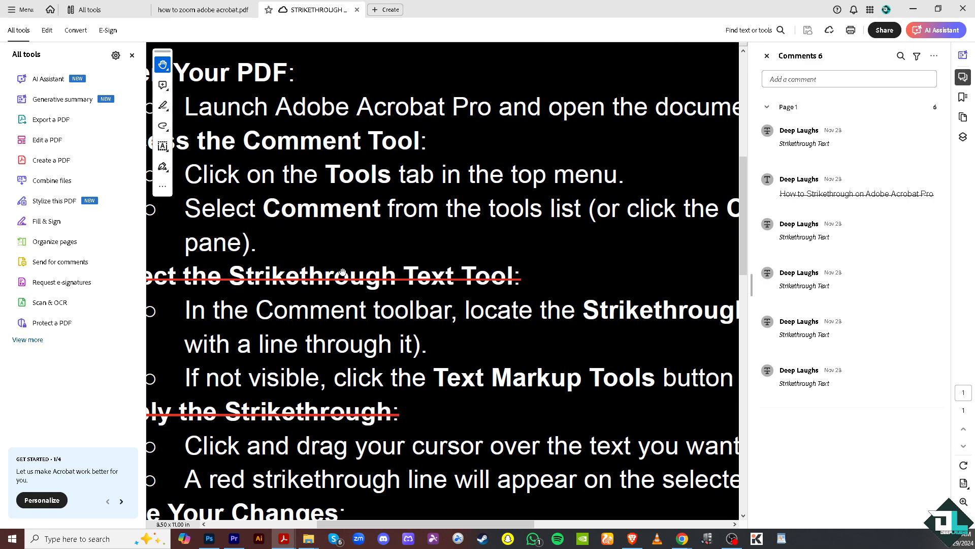
scroll("down", 3)
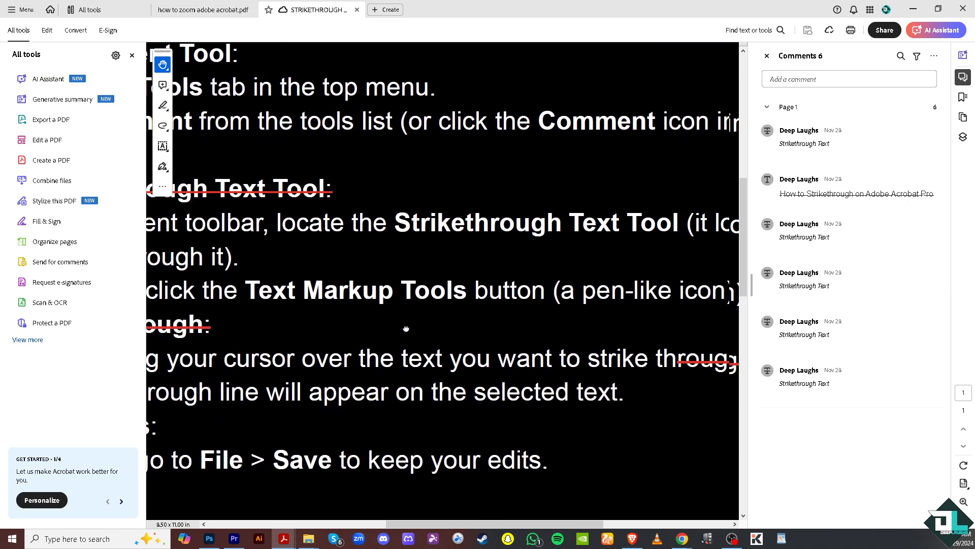
scroll("up", 3)
type("how to zoom adobe acrobat")
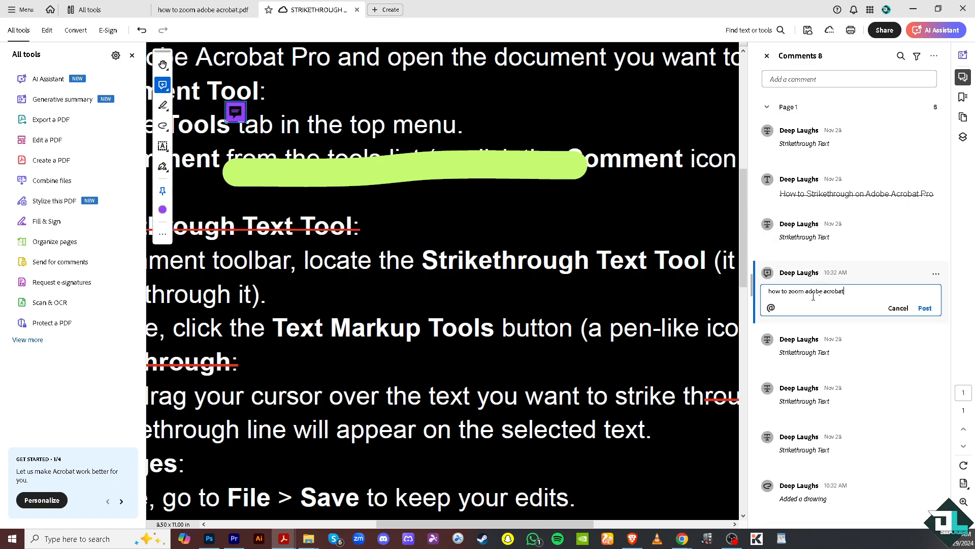
- Post the 'how to zoom adobe acrobat' comment on the green-highlighted step 2 line
left_click(925, 308)
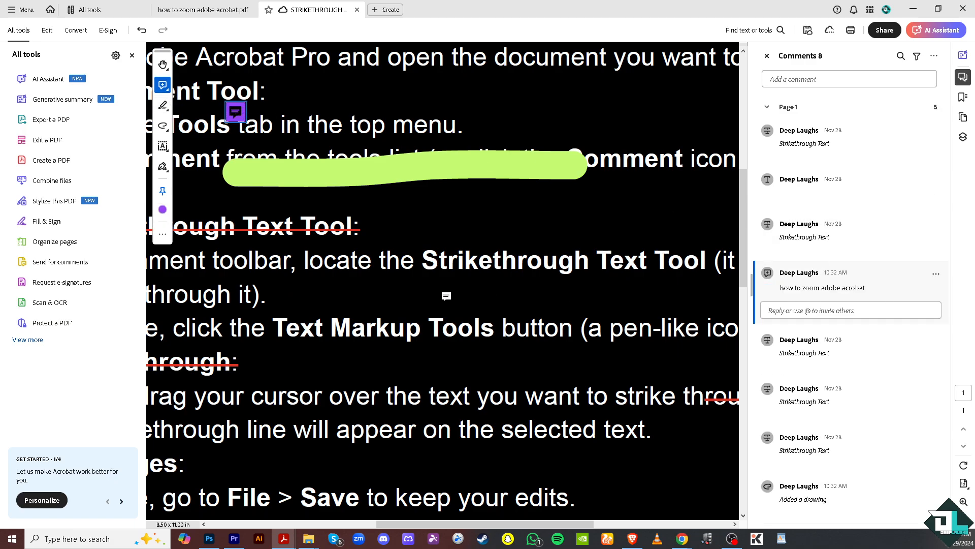
scroll("down", 3)
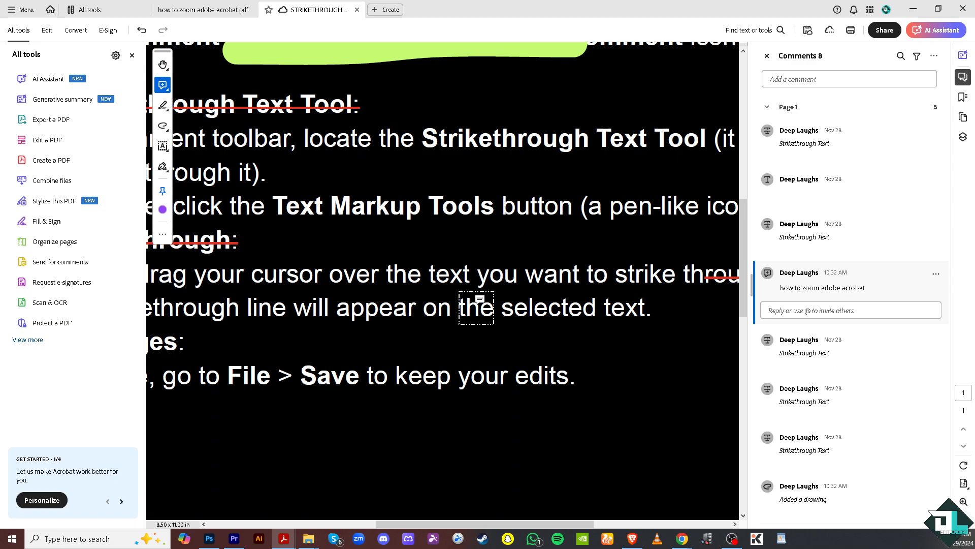